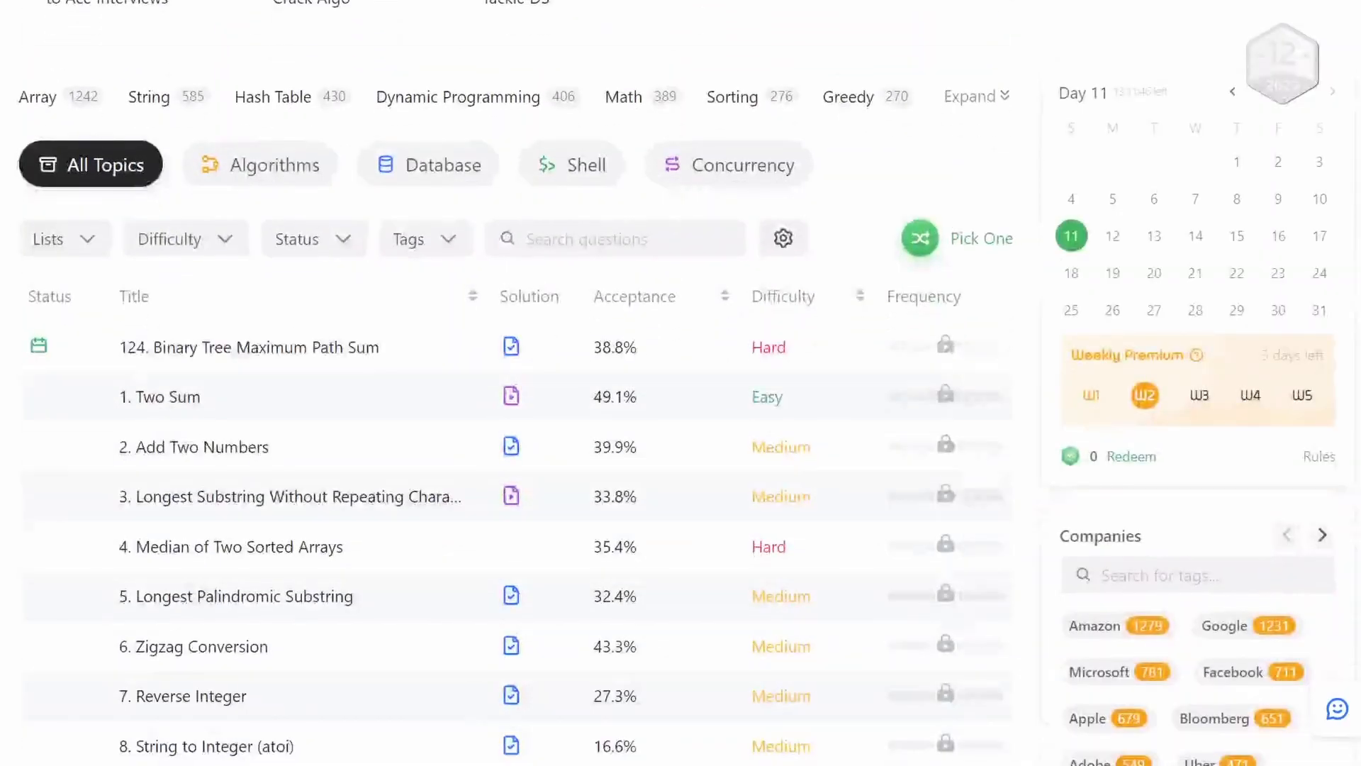
Scroll through ChatGPT's Two Sum answer with brute-force and hash-map solutions
left_click(159, 397)
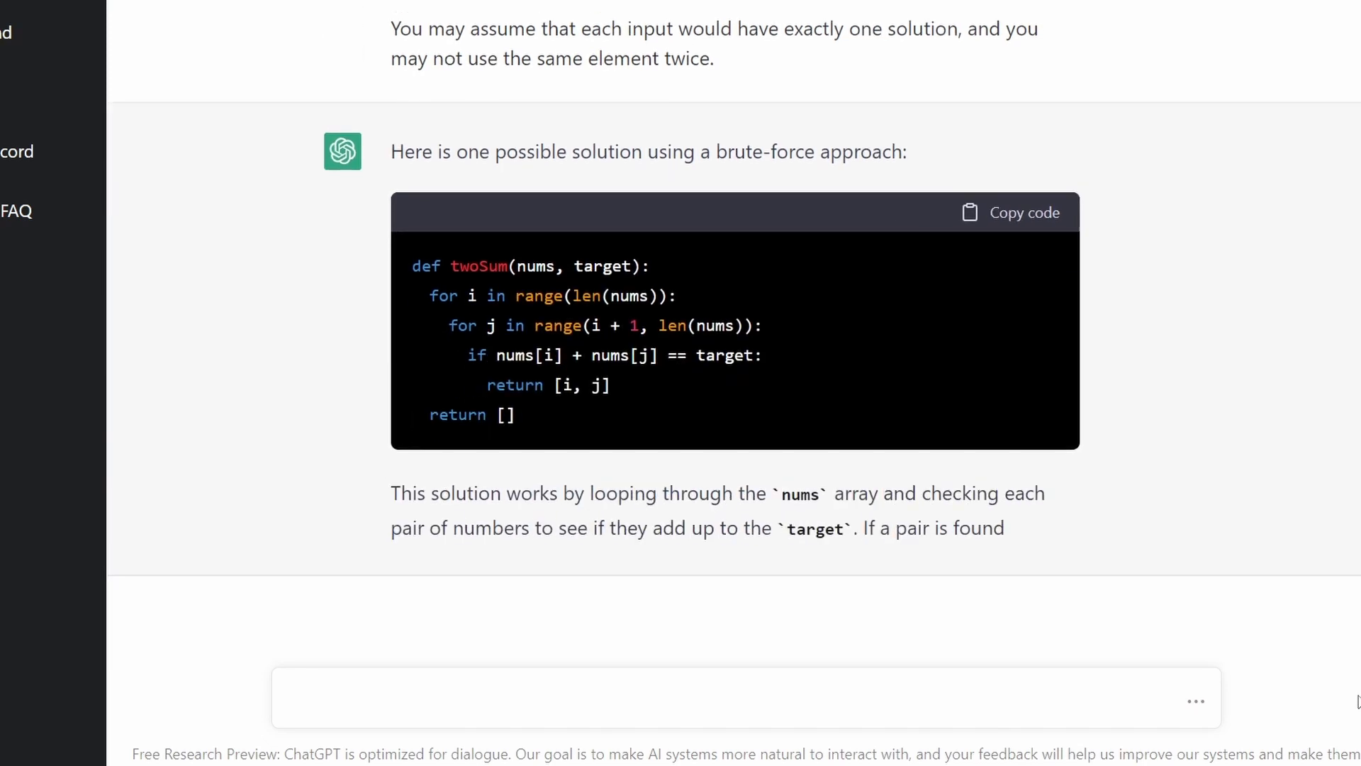
scroll("down", 3)
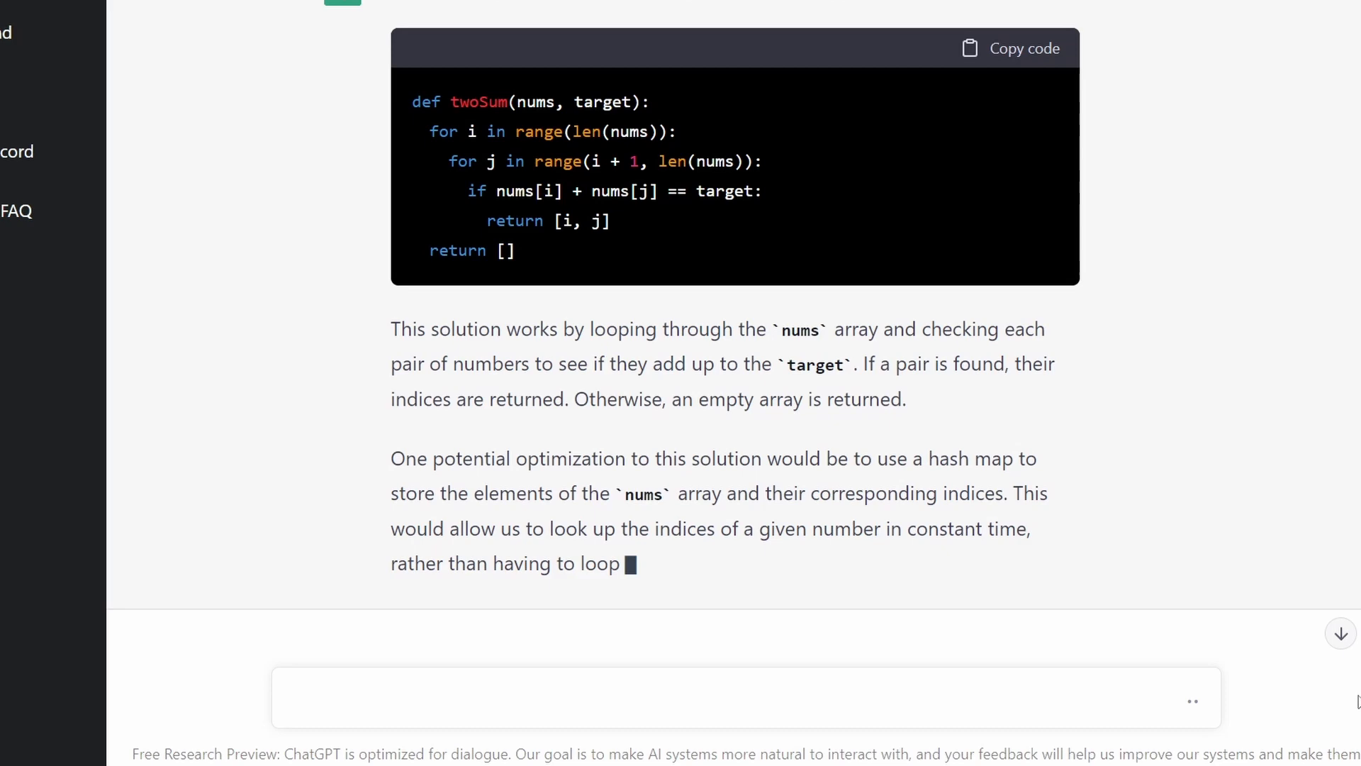
scroll("down", 3)
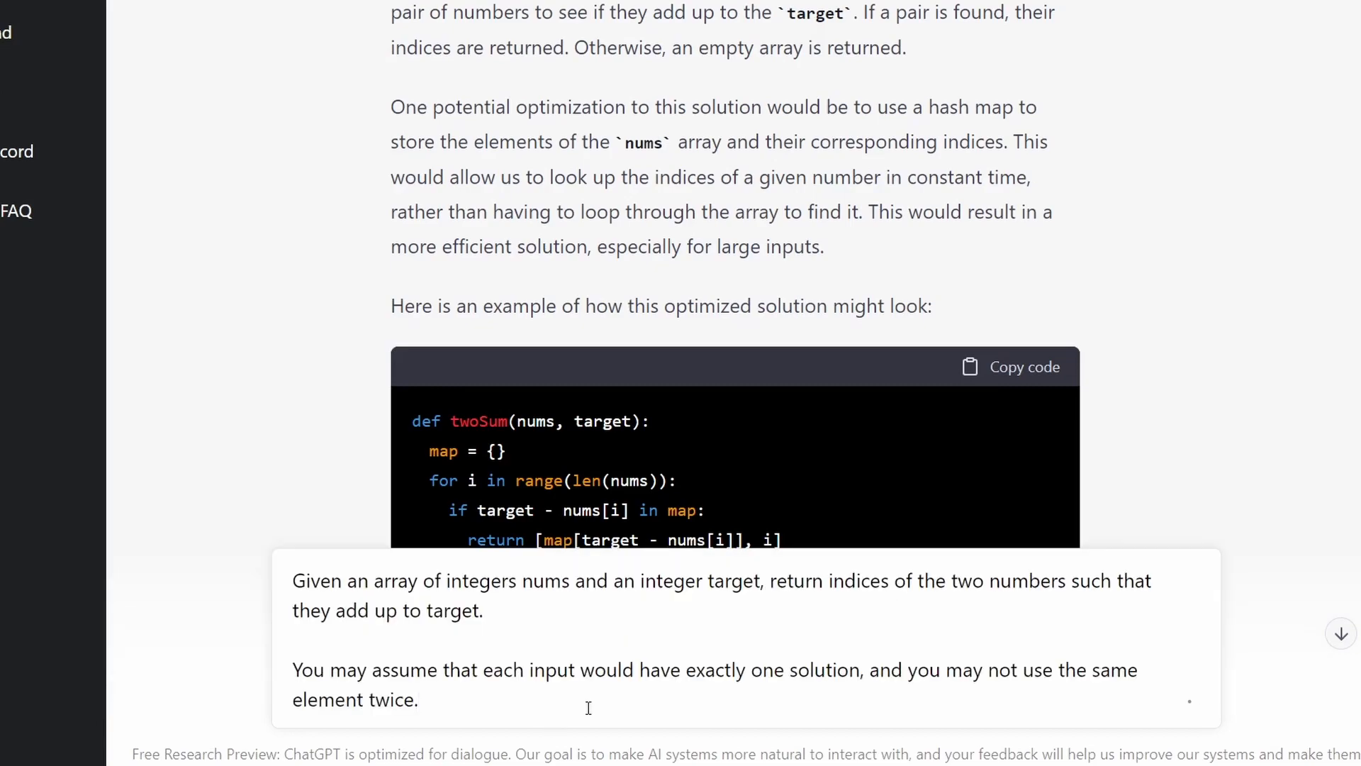
Remove 'not' from the Two Sum prompt and read the index-based Python reply
double_click(1039, 591)
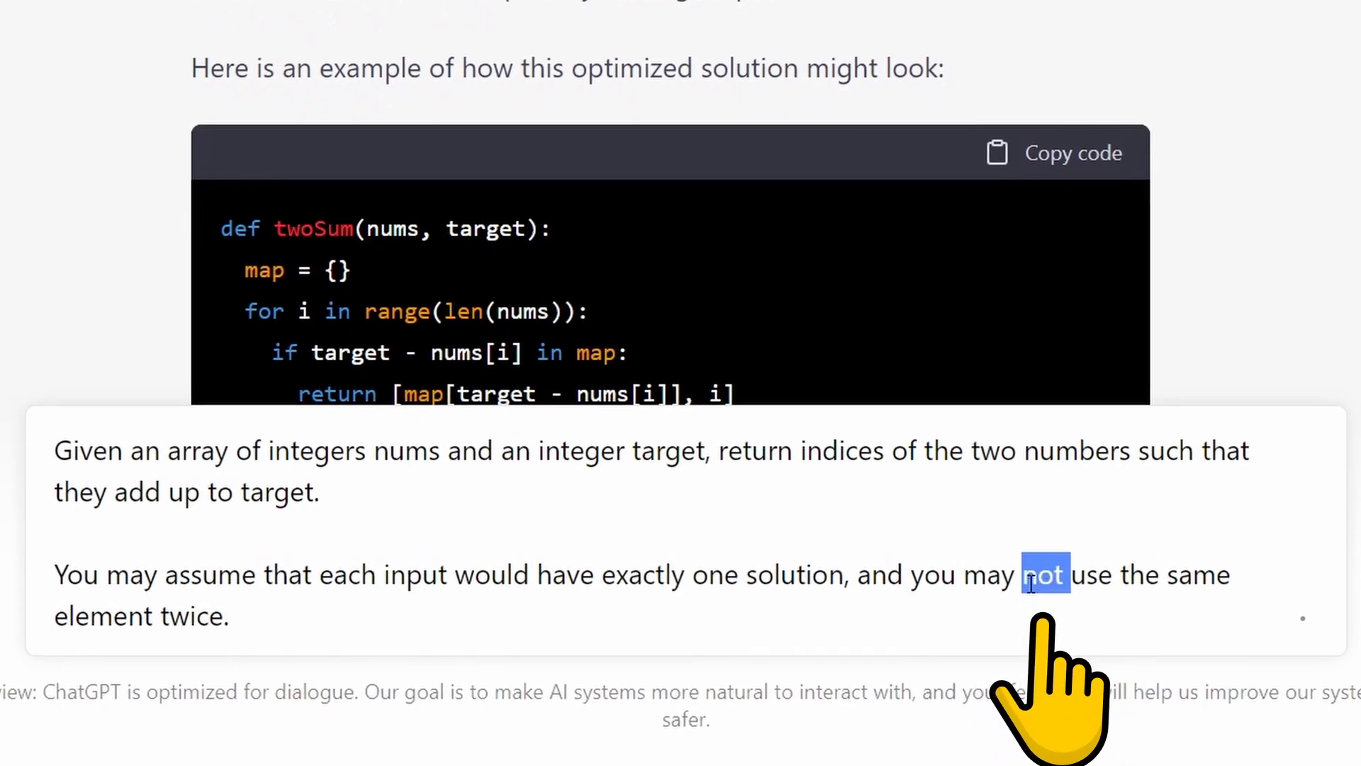
mouse_move(1140, 545)
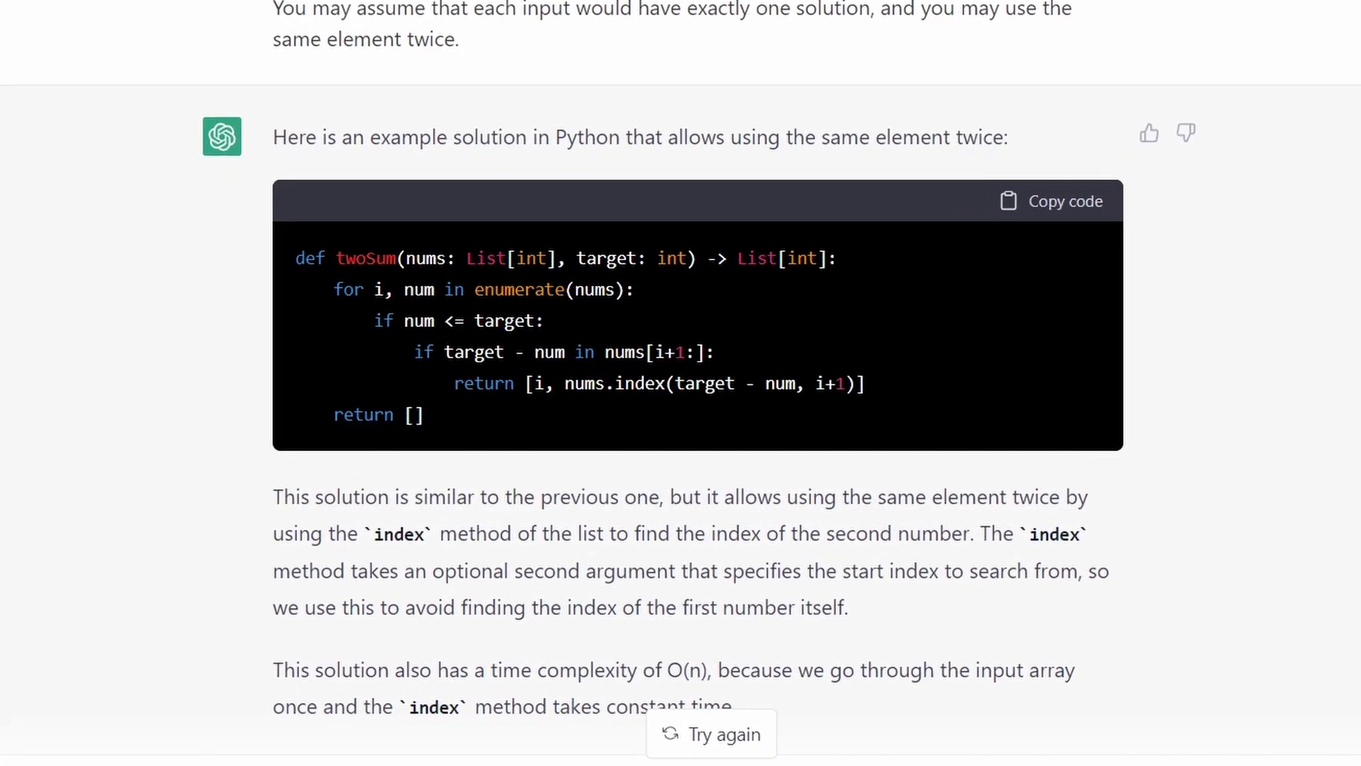
scroll("up", 3)
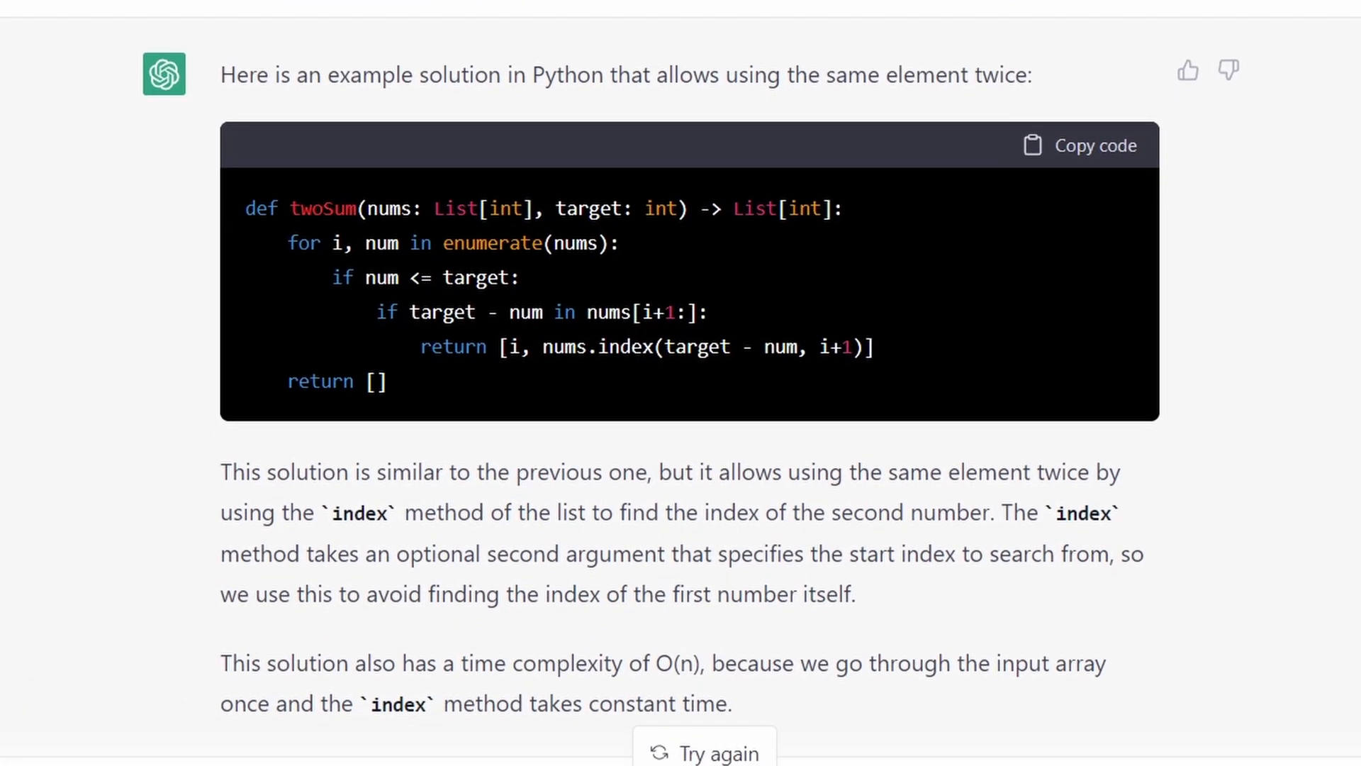
scroll("down", 3)
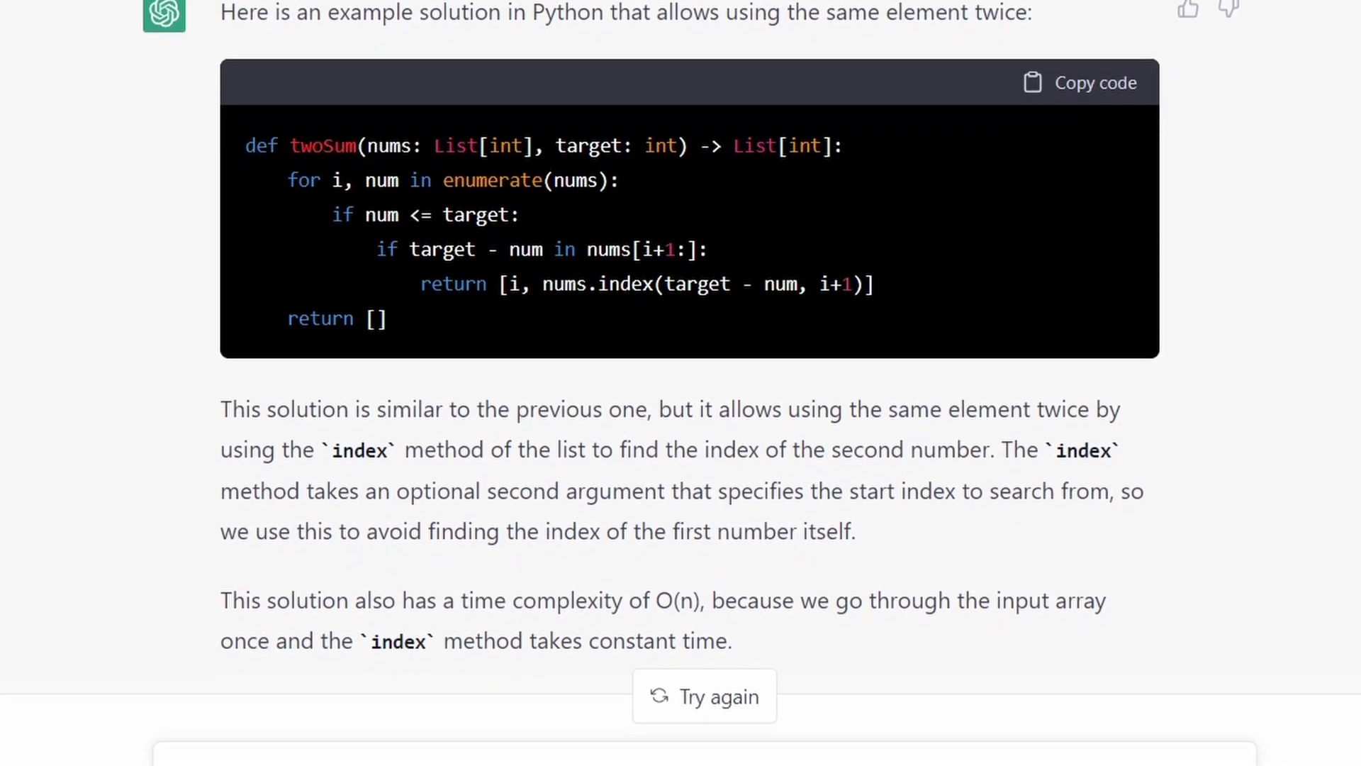
scroll("down", 3)
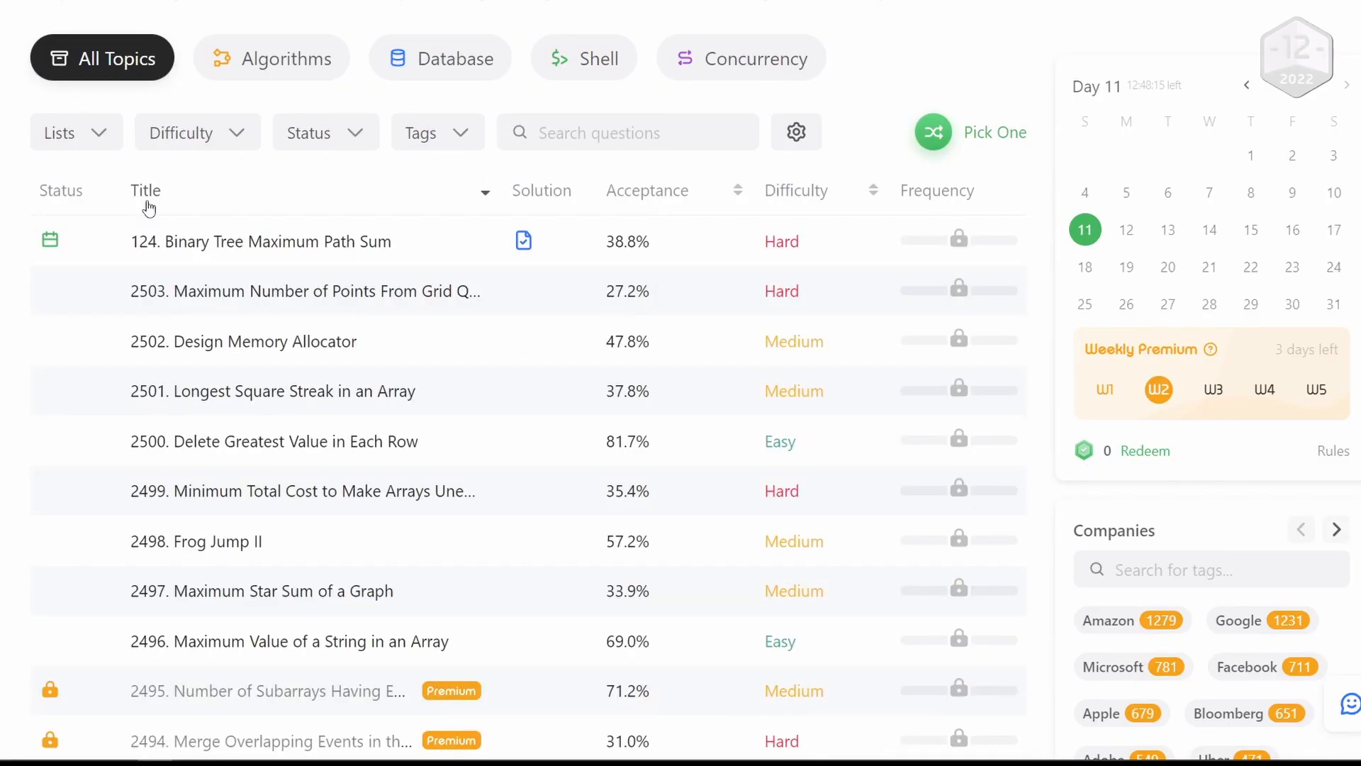
Open problem 2500, Delete Greatest Value in Each Row, from the sorted list
left_click(275, 441)
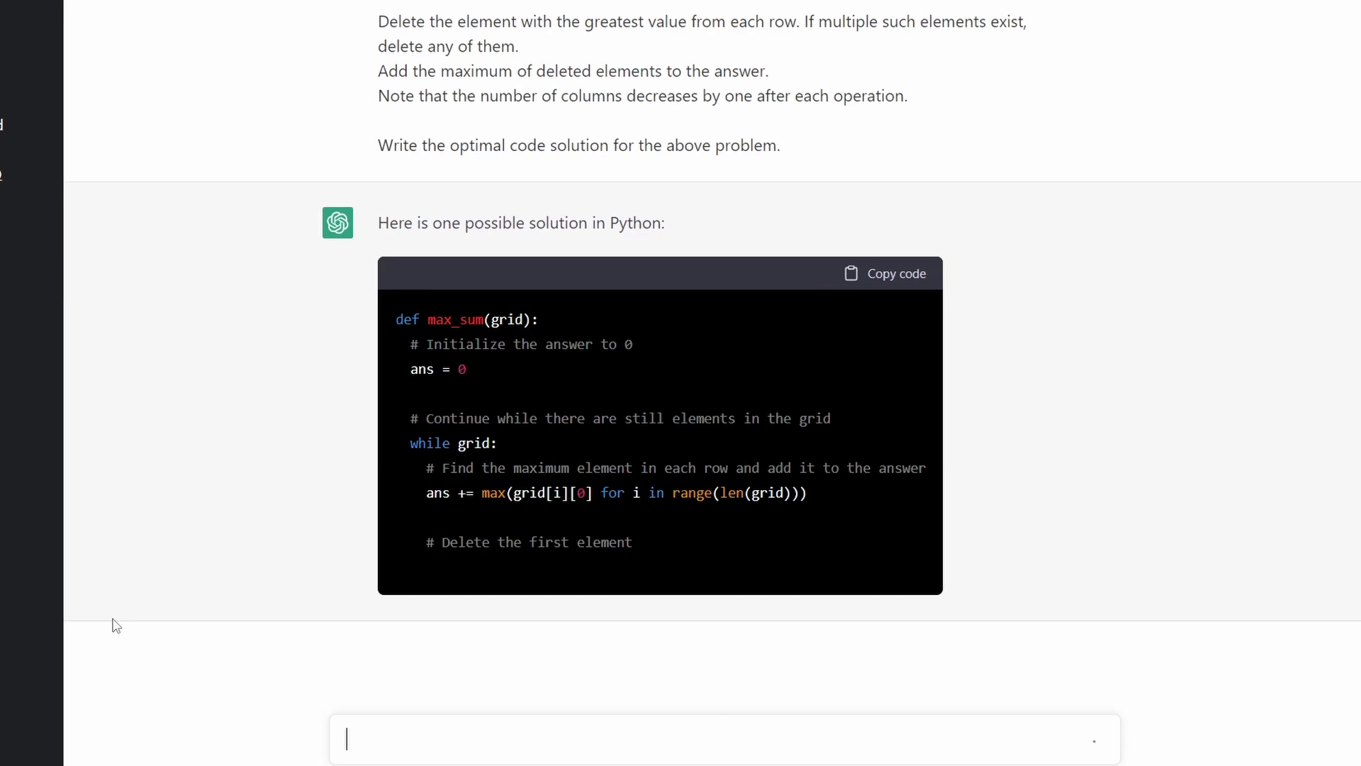
Scroll ChatGPT's Python max_sum reply to the optimal-solution request
scroll("down", 3)
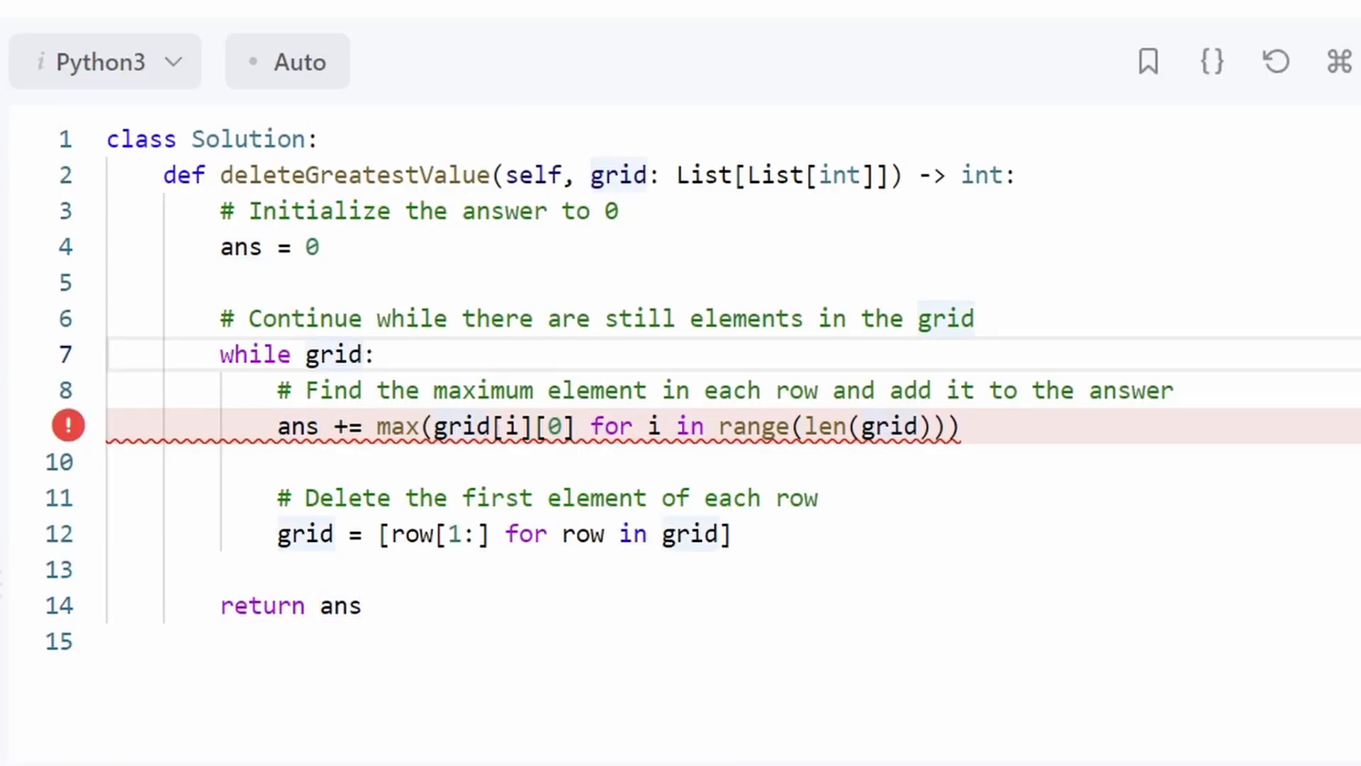
Extend the loop condition to 'while grid and grid[0]' and begin a 'for row in grid' loop
type("and")
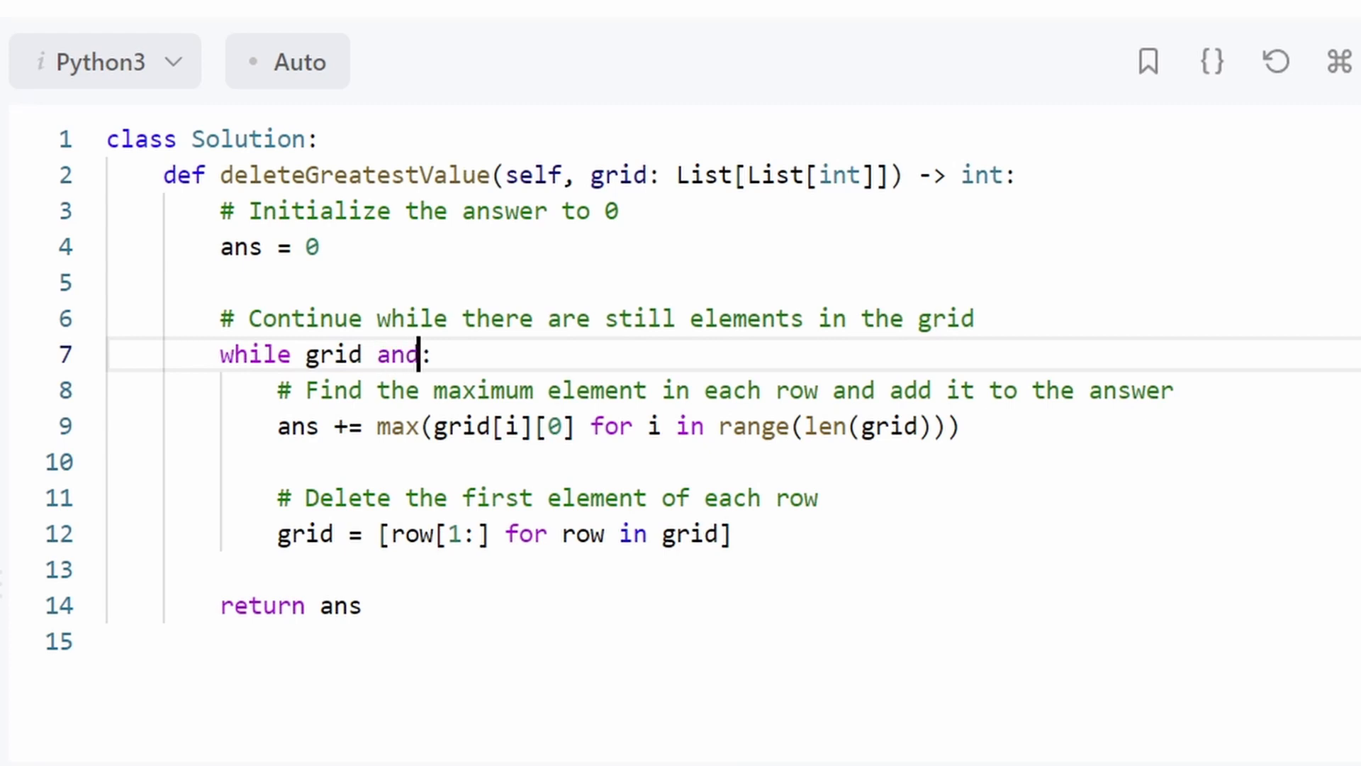
type("grid")
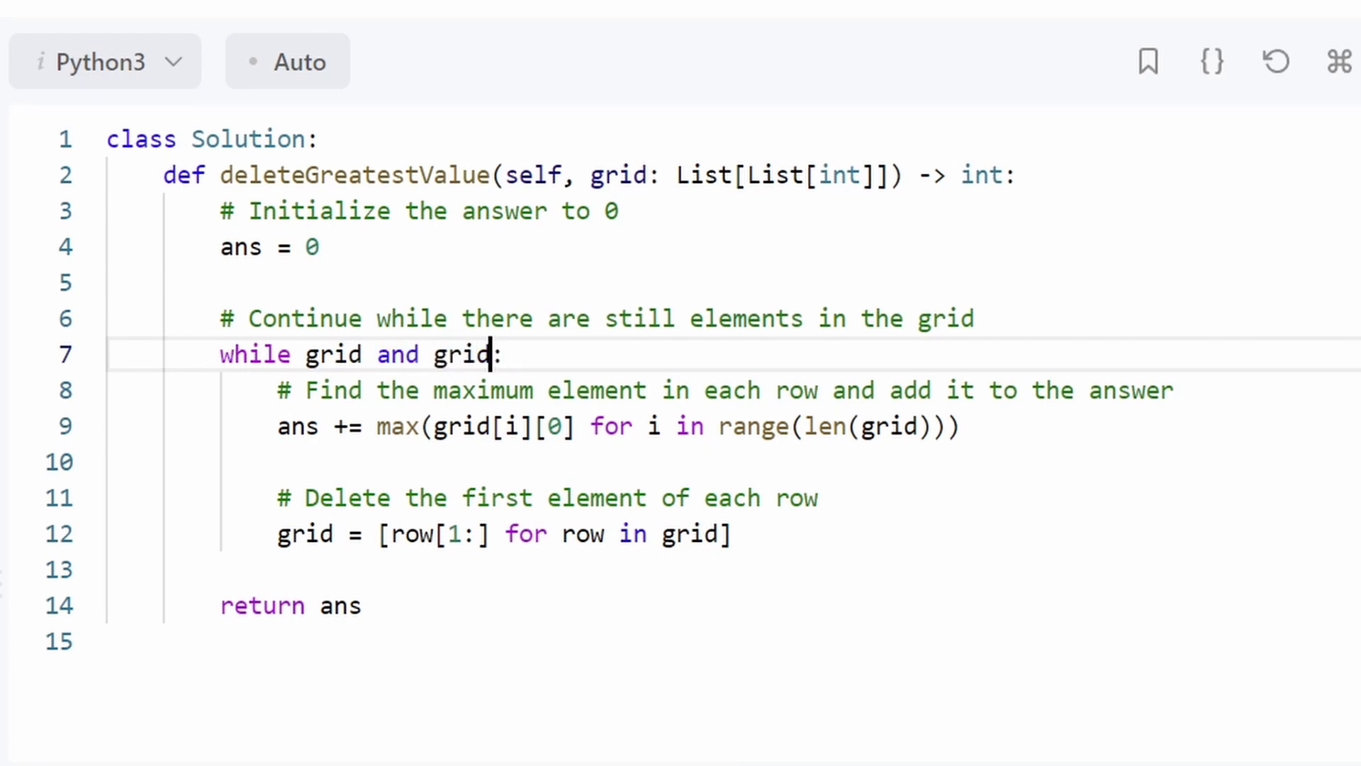
type("[0]")
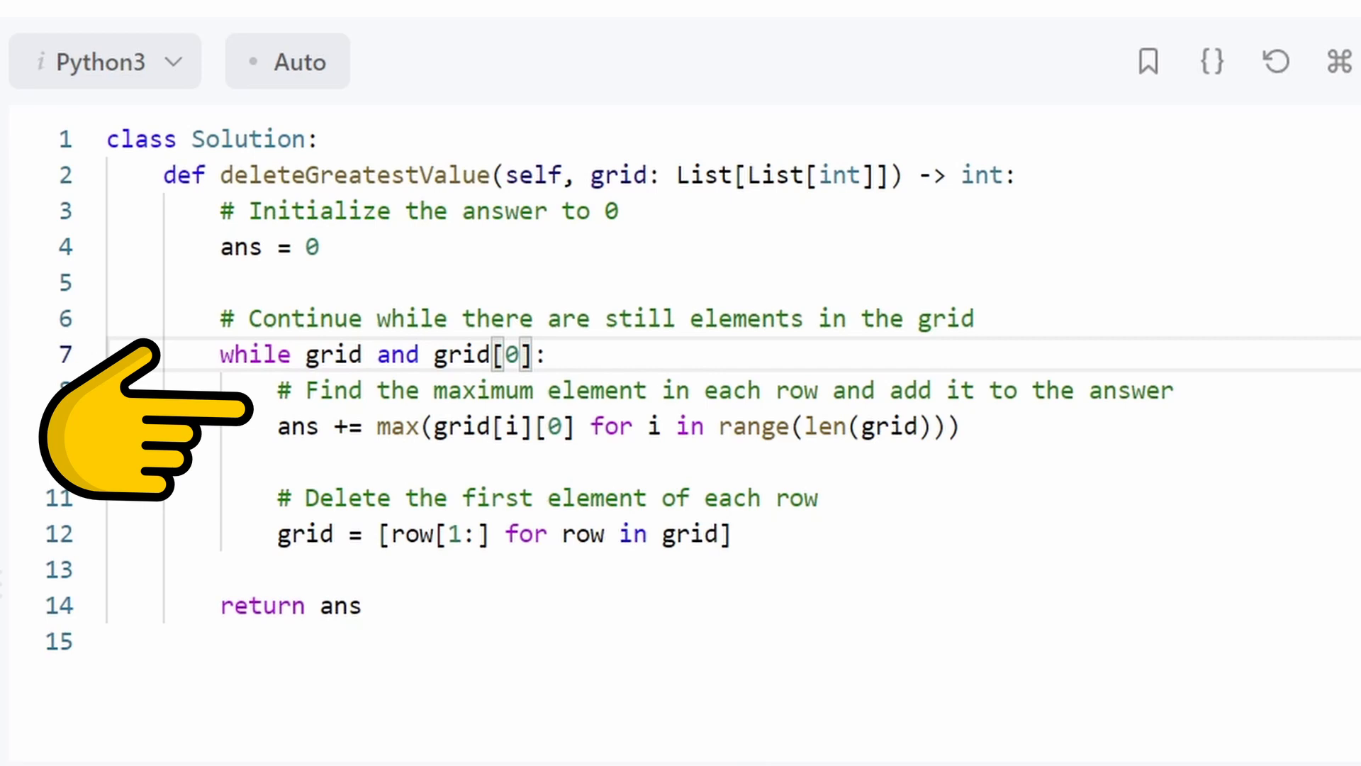
type("for row in grid:")
type("row.sort()")
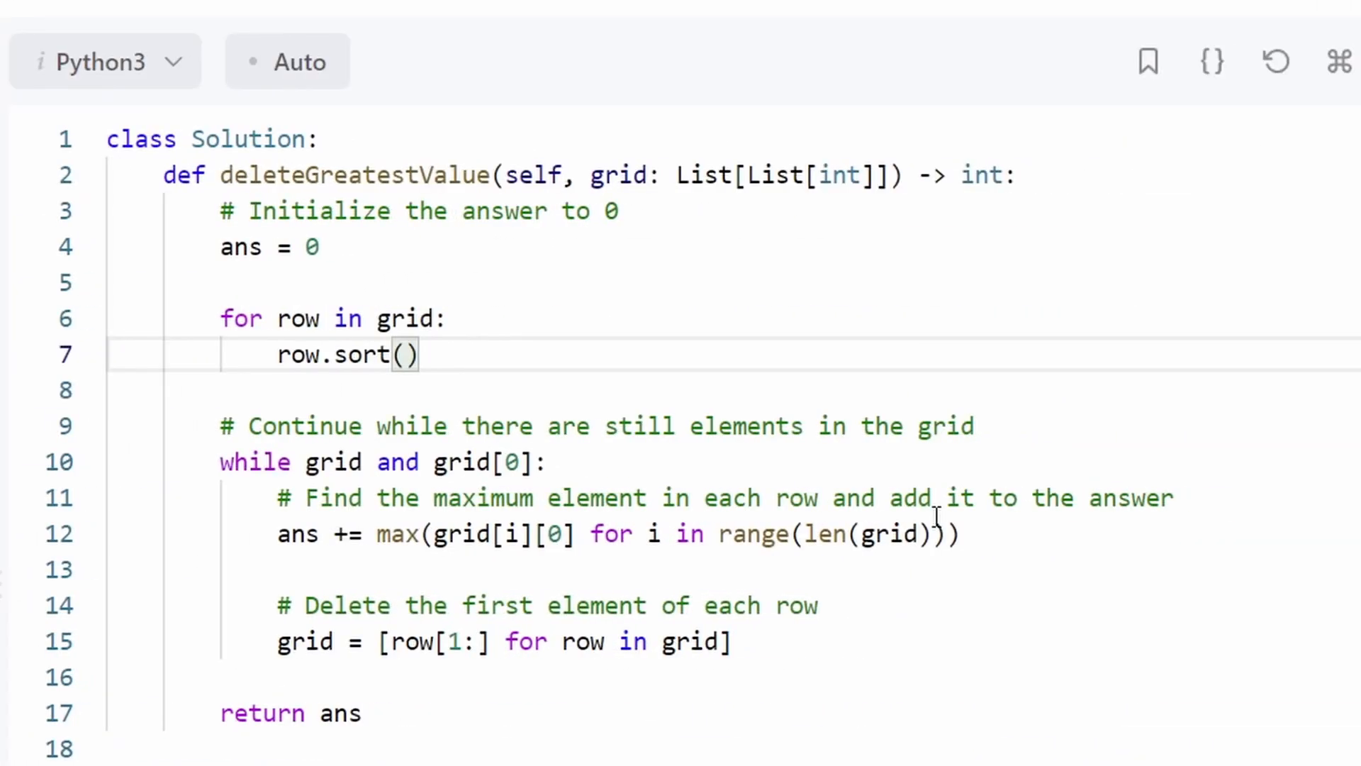
Change grid[i][0] to grid[i][-1] so the sum takes each sorted row's last element
scroll("down", 3)
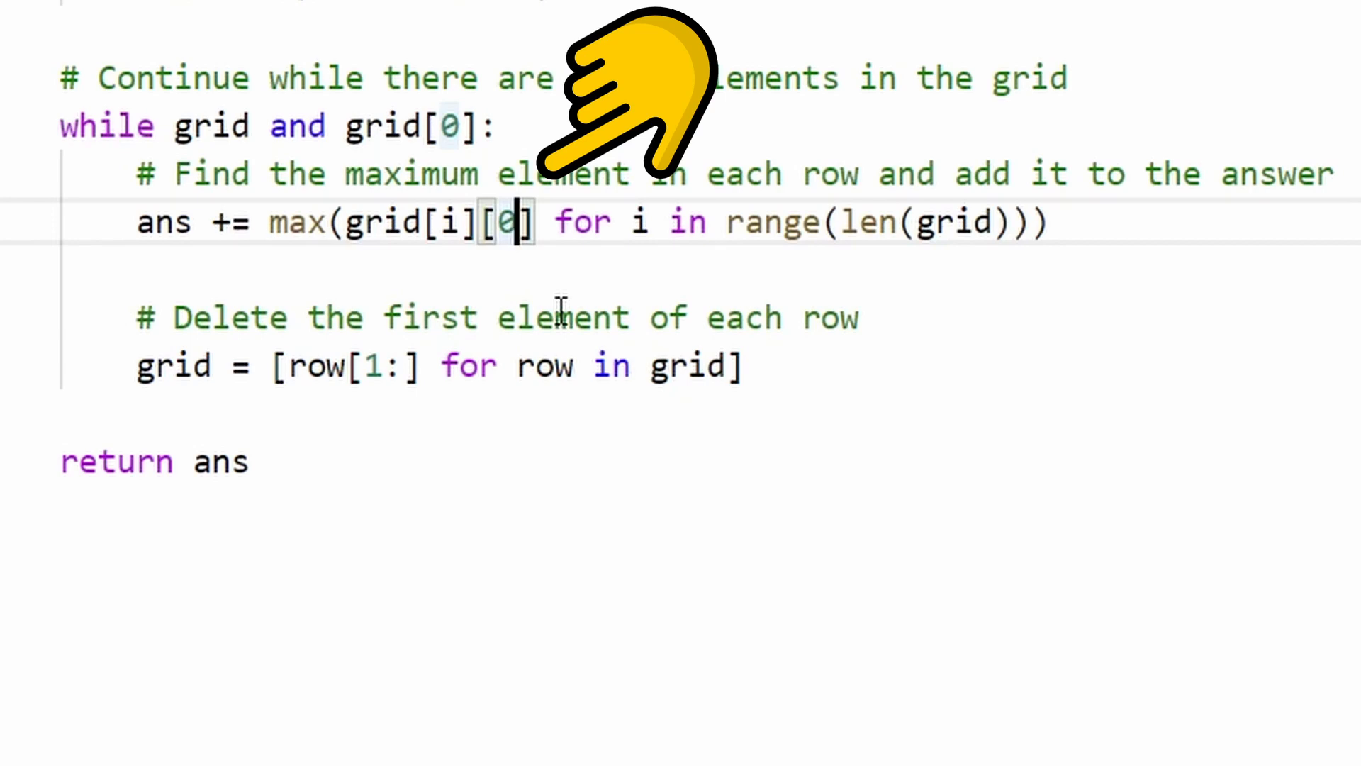
type("-1")
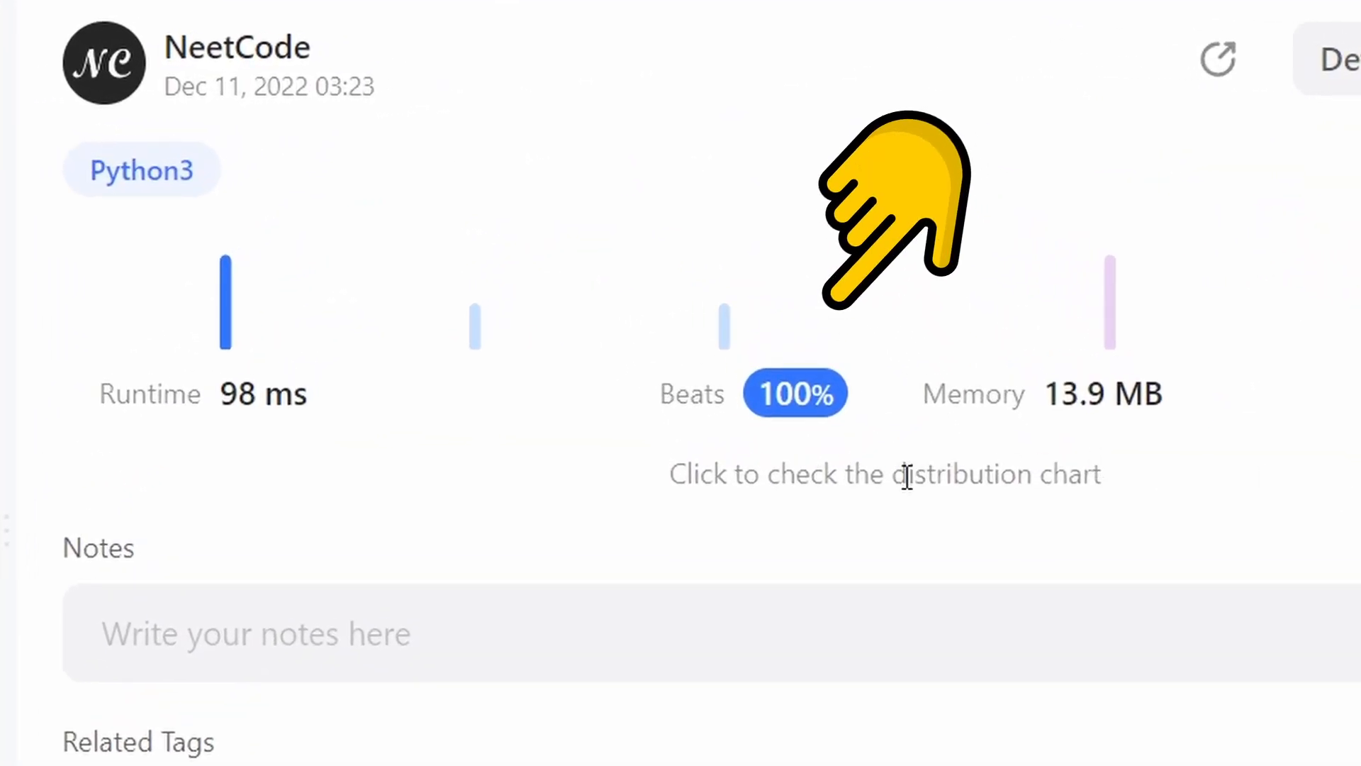
Submit the deleteGreatestValue solution and view its runtime and memory results
left_click(882, 475)
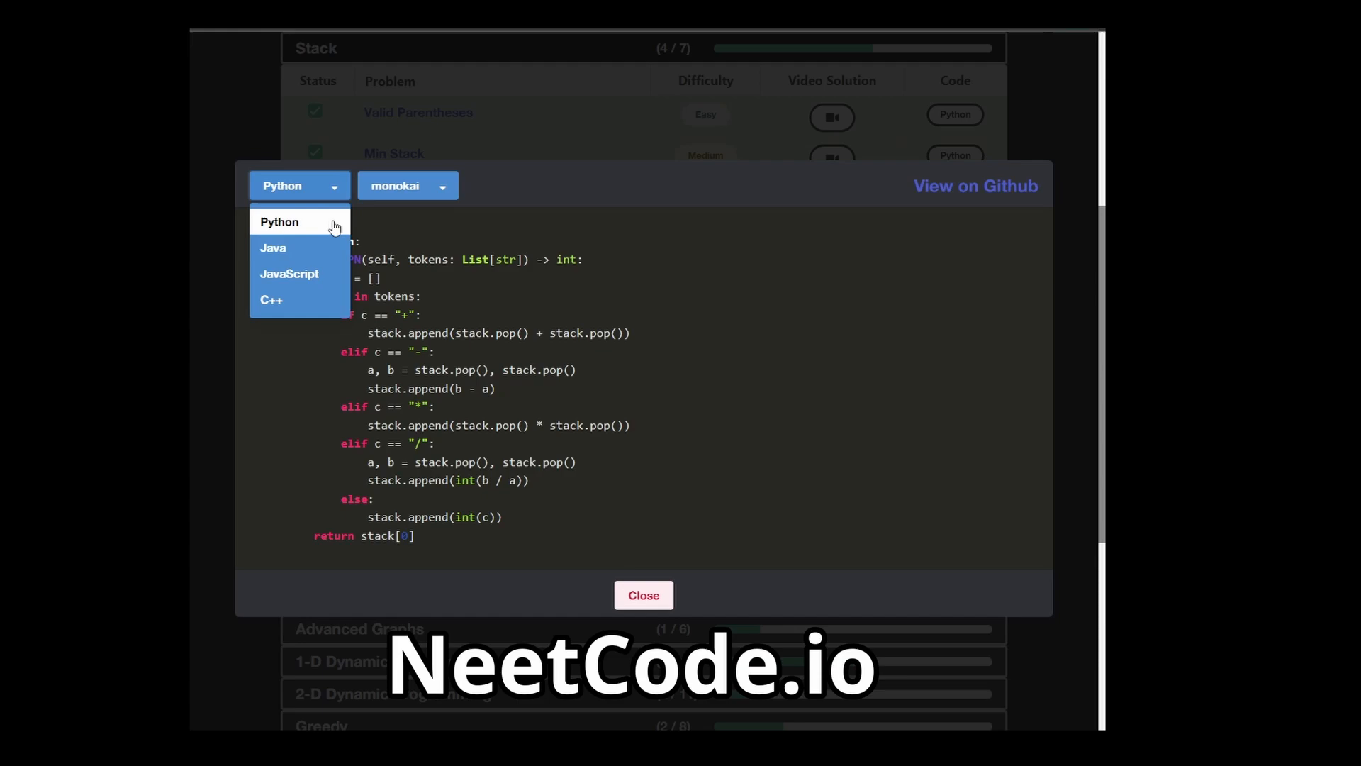
Switch the NeetCode evalRPN solution's language from Python to Java
left_click(272, 248)
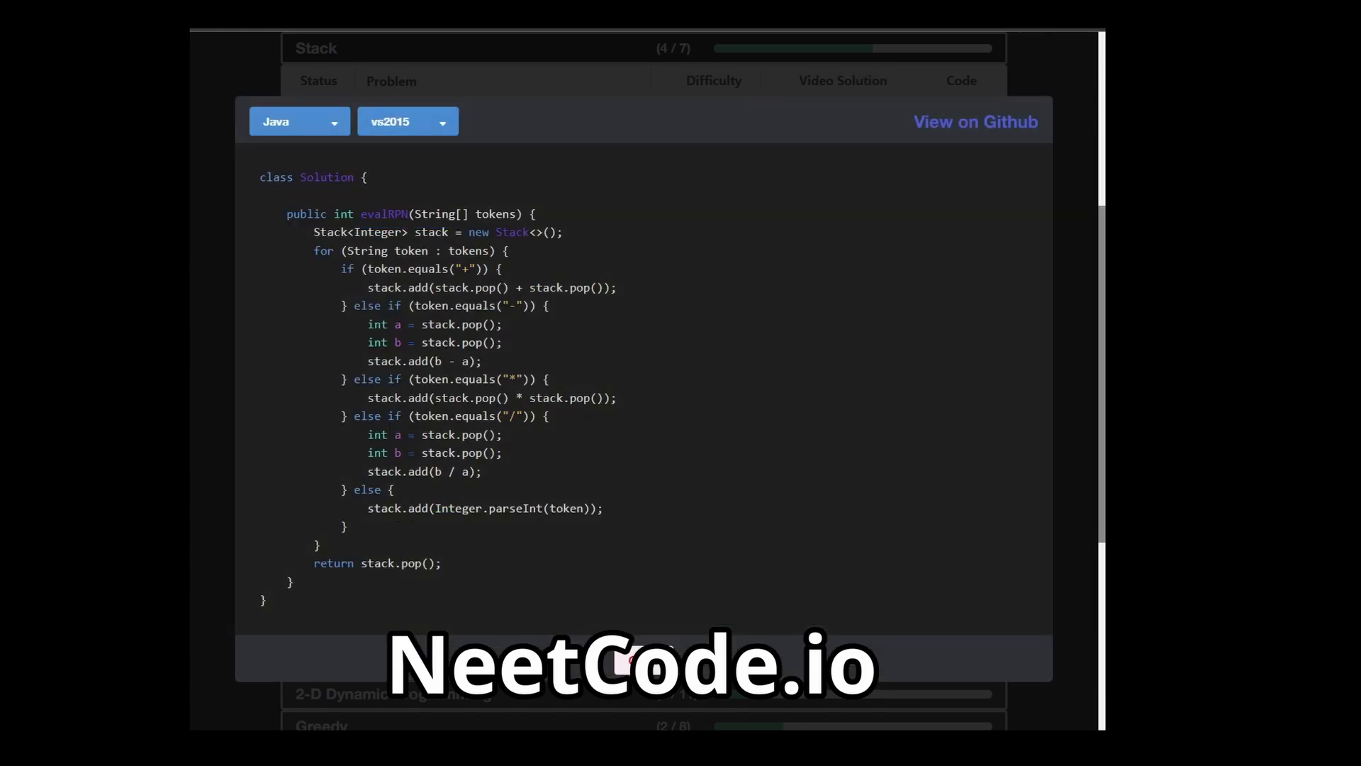